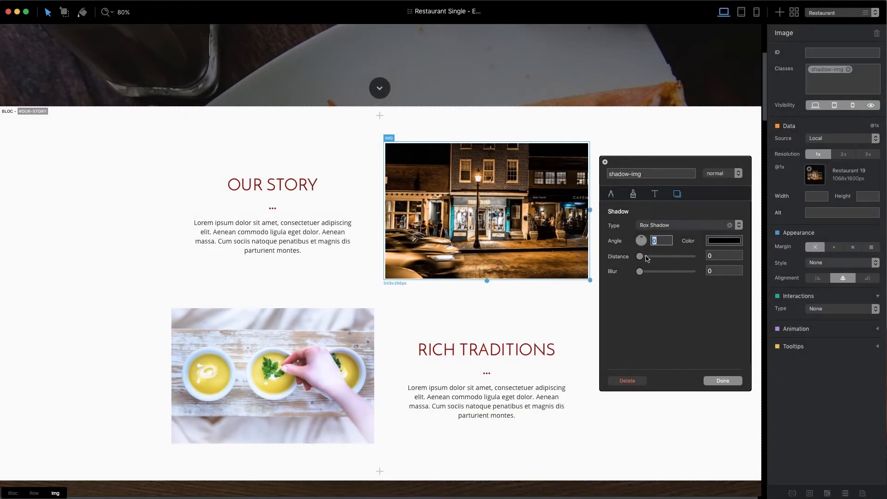
Step: Push the night street photo's box shadow to distance 32 and lower its colour opacity to 53%
left_click_drag(640, 271, 658, 271)
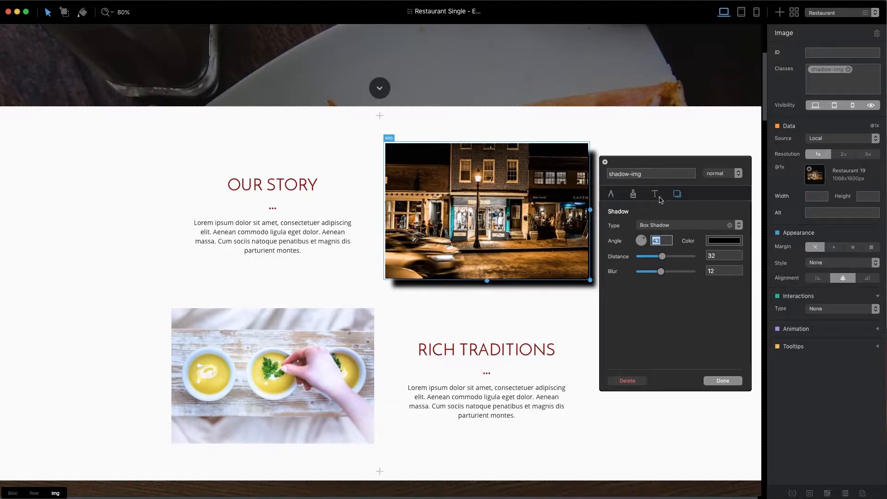
left_click(724, 241)
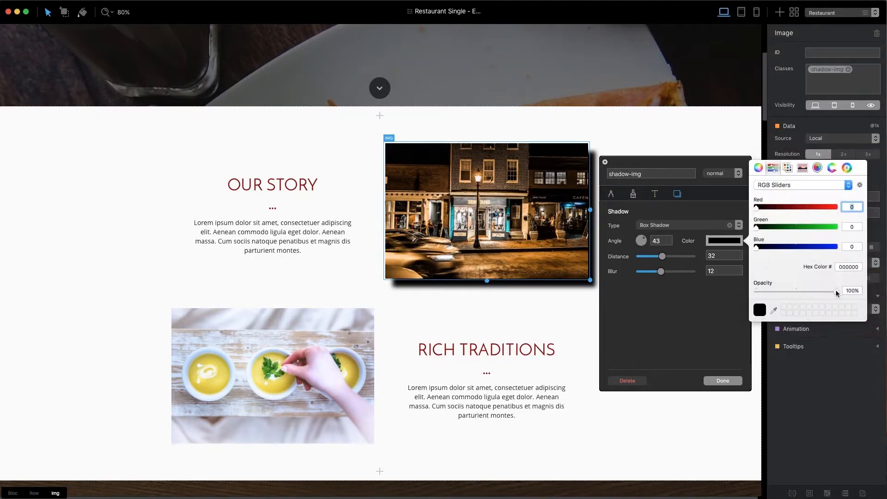
left_click_drag(836, 290, 798, 290)
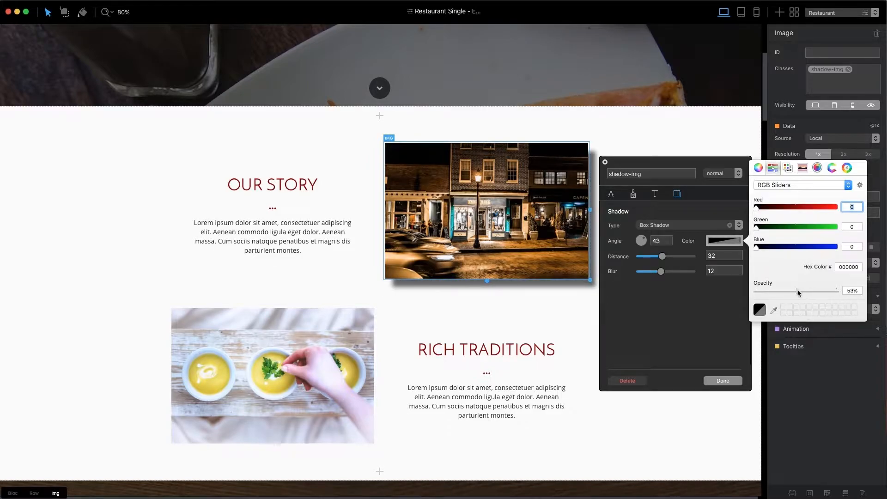
left_click_drag(812, 291, 787, 291)
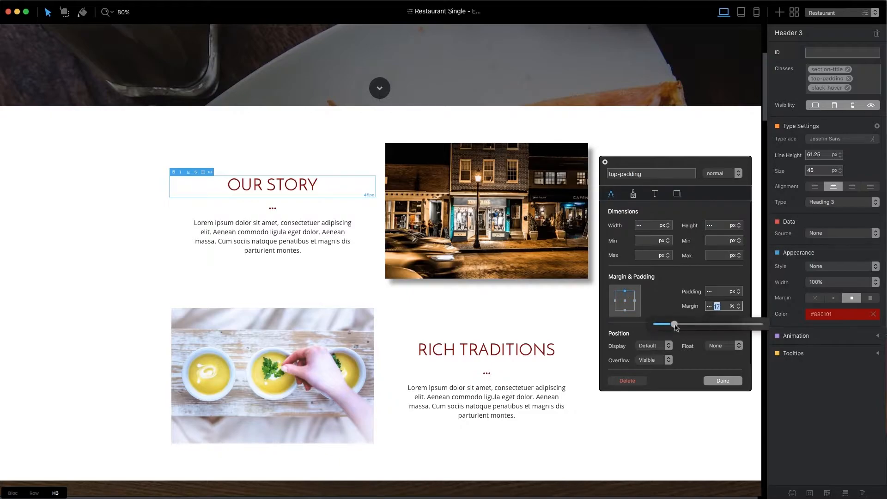
Step: Adjust the OUR STORY heading's margin slider
left_click_drag(675, 324, 686, 325)
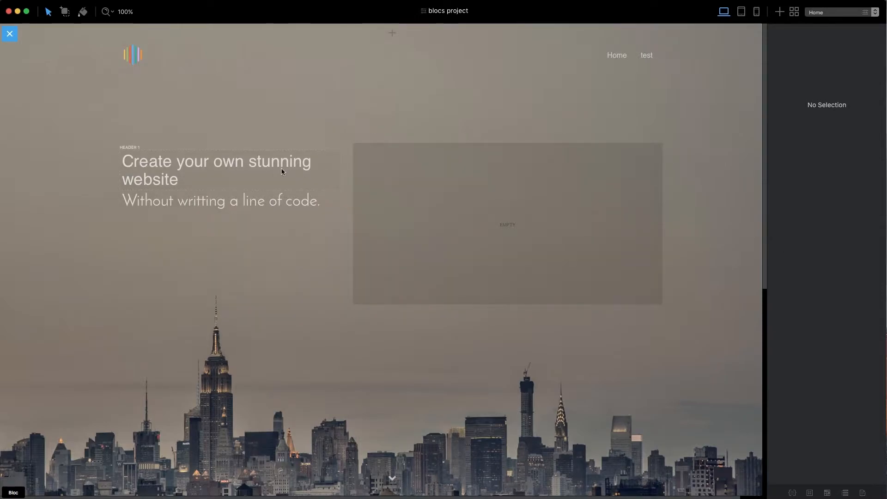
Step: Select the 'Create your own stunning website' heading and give it the class header-text
left_click(216, 170)
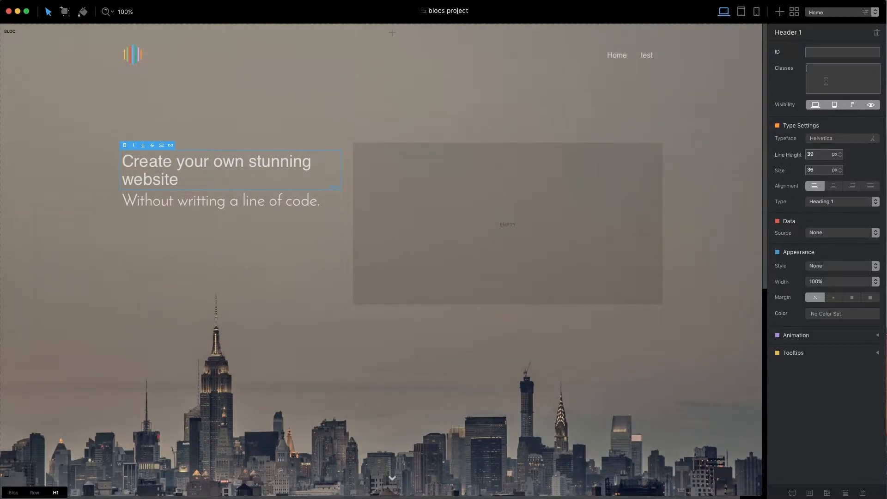
type("header-text")
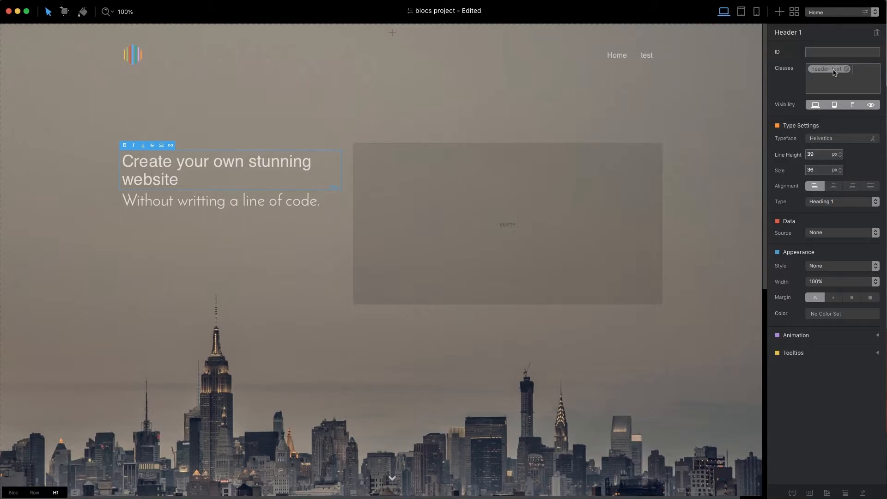
Step: Open the header-text class editor and browse its Background, Typography and Shadow settings
left_click(827, 69)
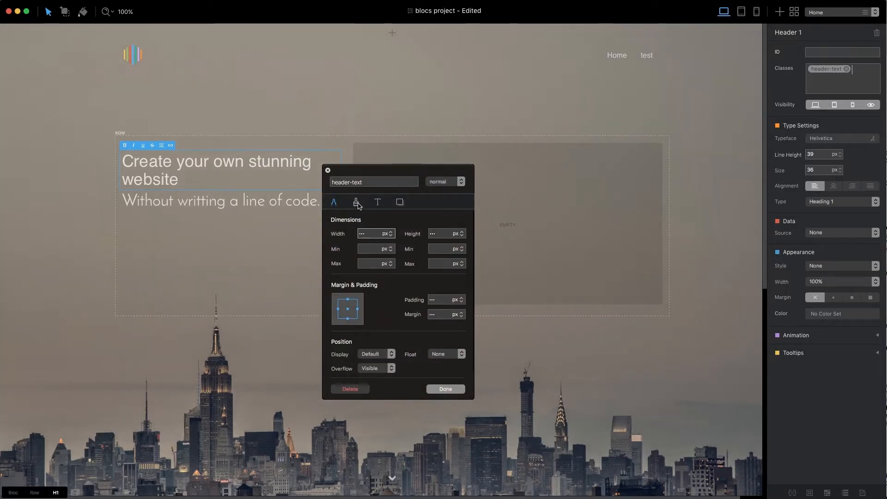
left_click(356, 202)
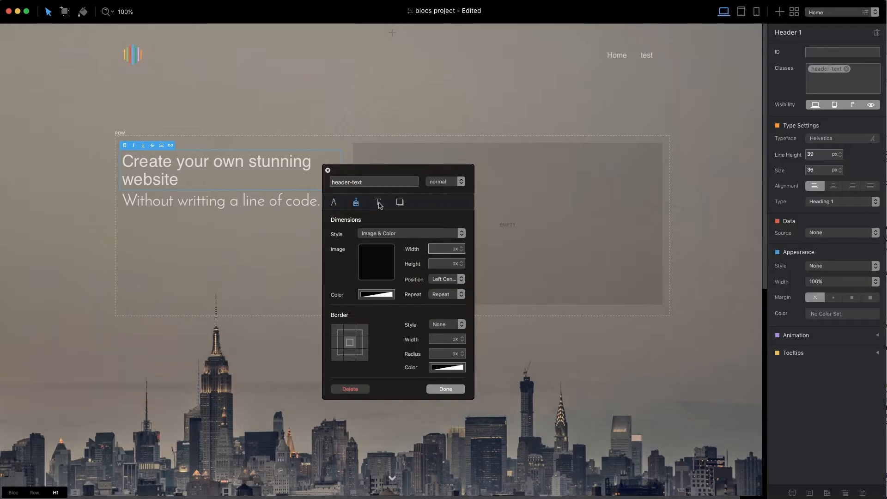
left_click(378, 202)
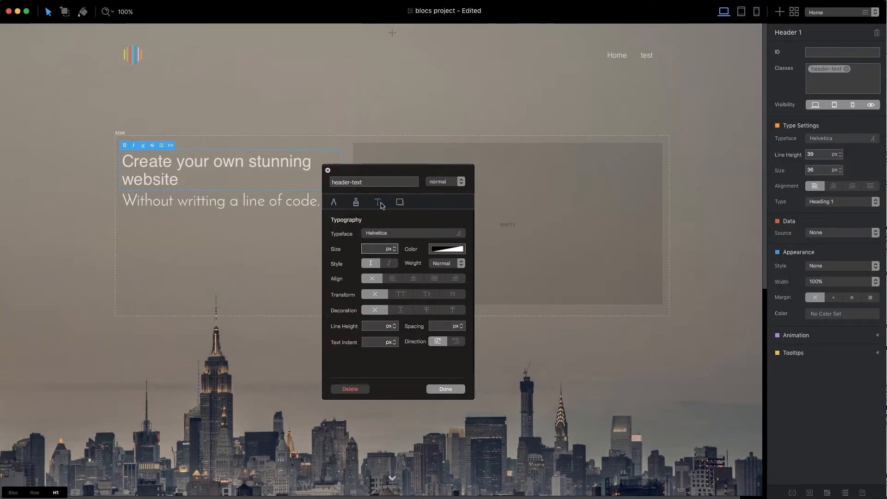
left_click(399, 202)
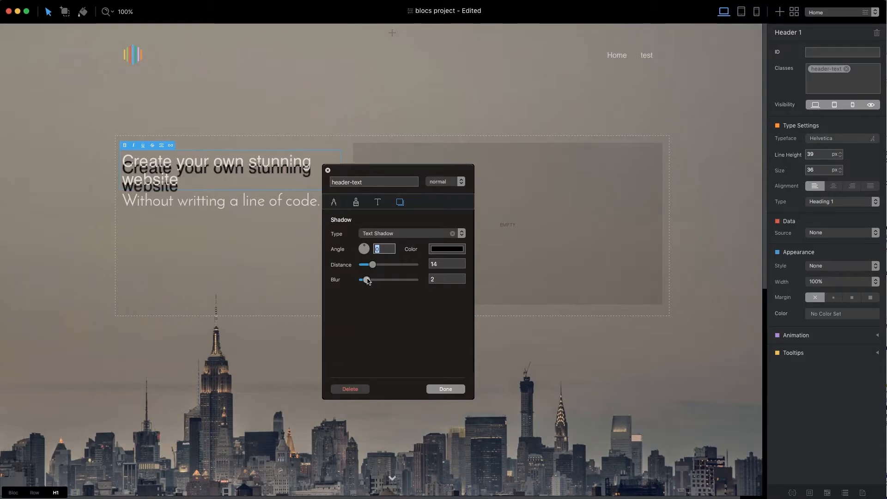
Step: Set the heading's text shadow to blur 4, angle 36, distance 5, and list the class states
left_click_drag(367, 280, 370, 279)
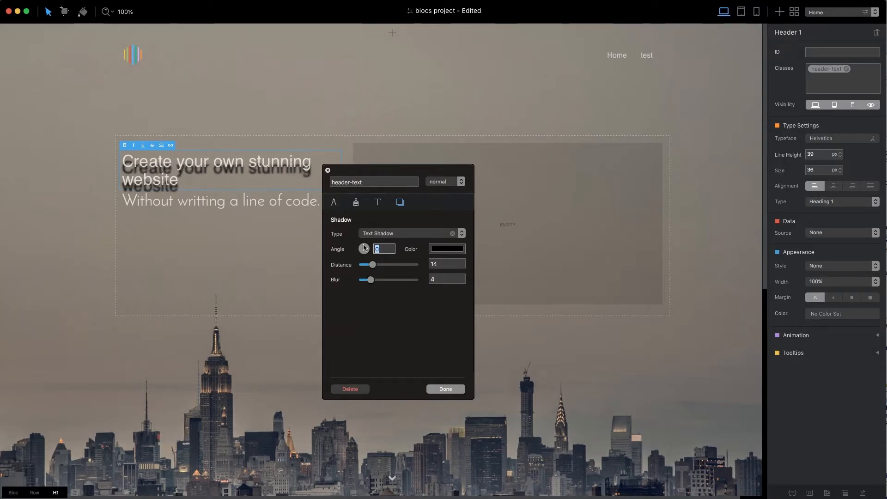
left_click_drag(364, 249, 366, 247)
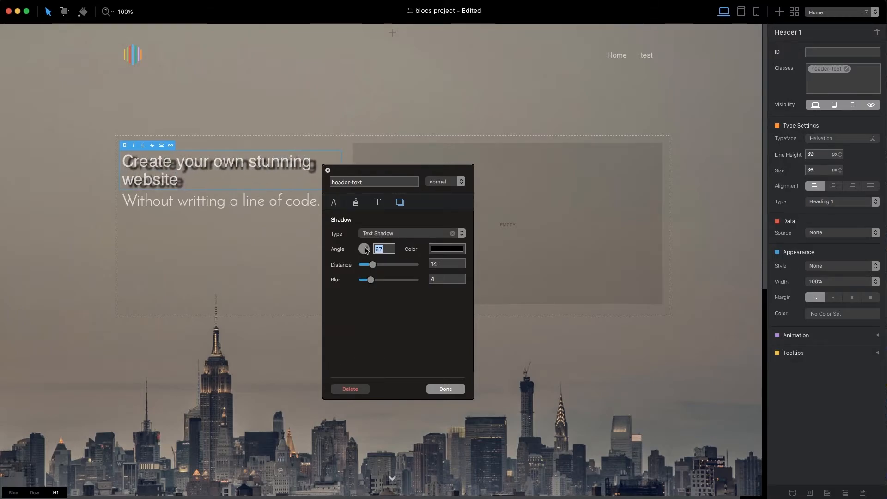
left_click_drag(371, 264, 367, 264)
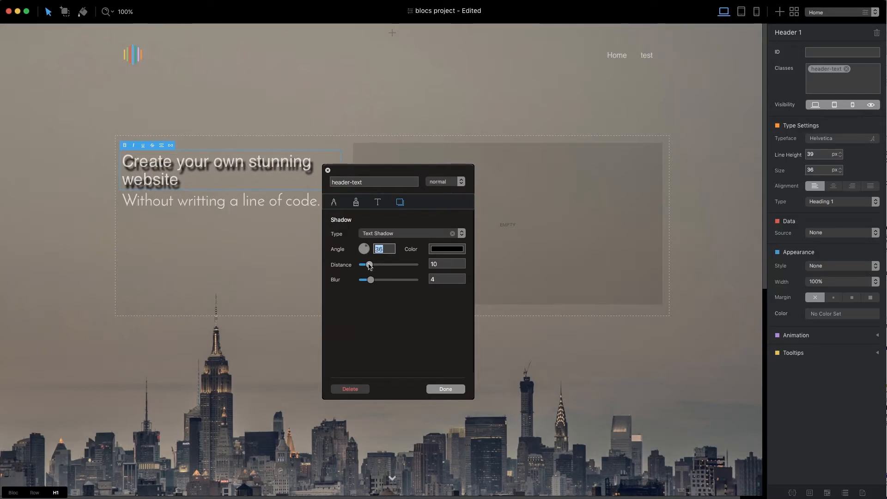
left_click_drag(368, 265, 365, 264)
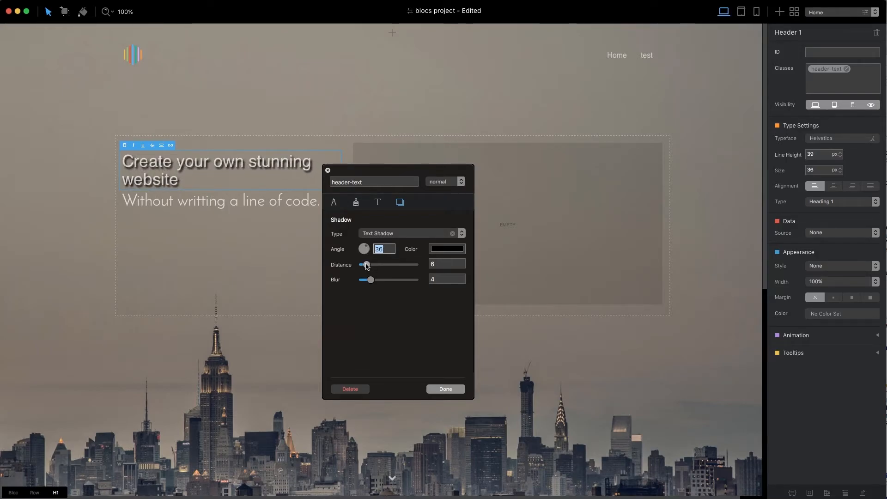
left_click_drag(368, 264, 366, 265)
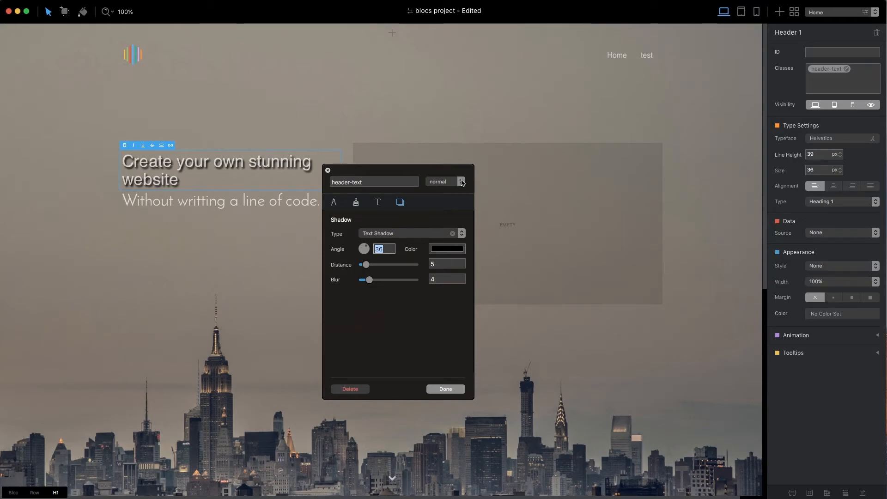
left_click(461, 182)
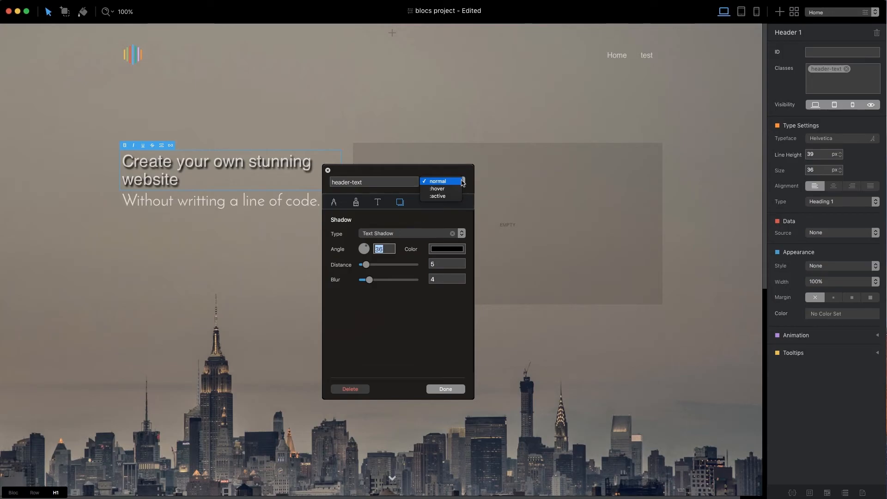